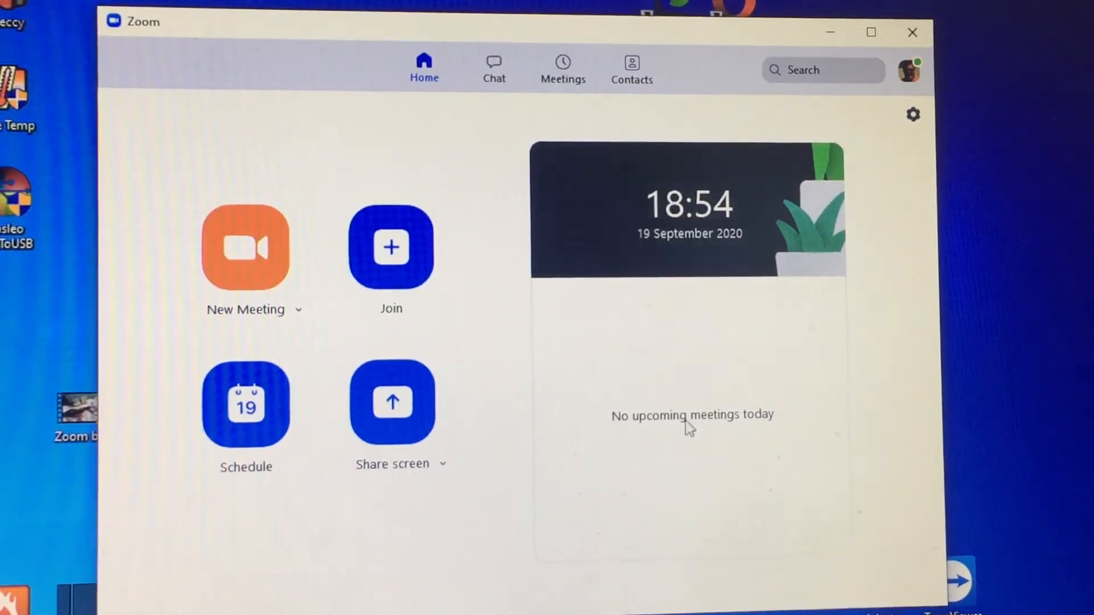
{"action": "mouse_move", "coordinate": [903, 125]}
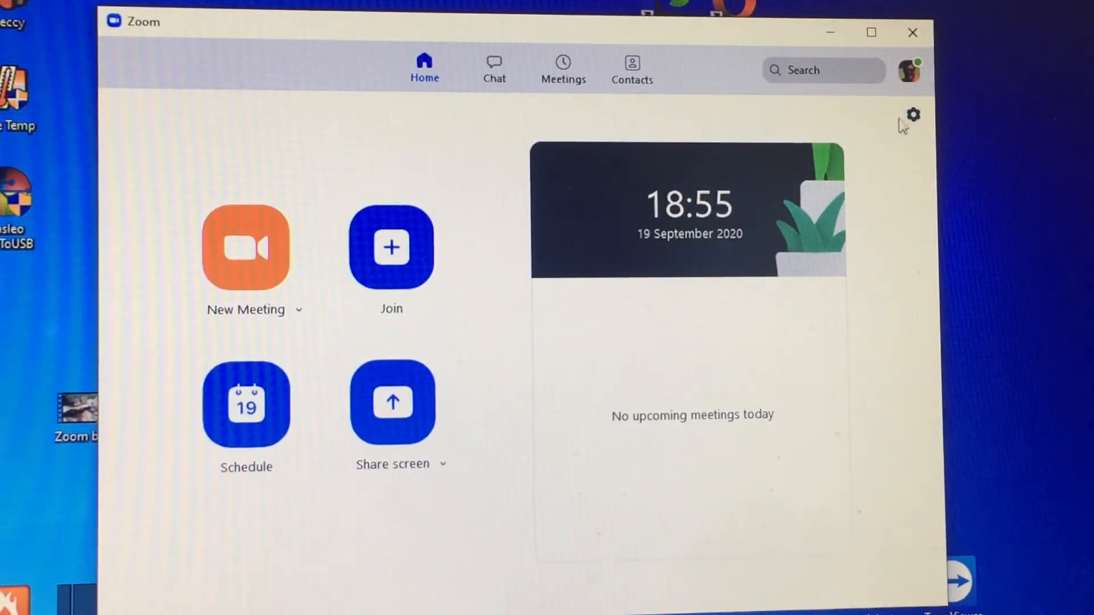
{"action": "mouse_move", "coordinate": [916, 134]}
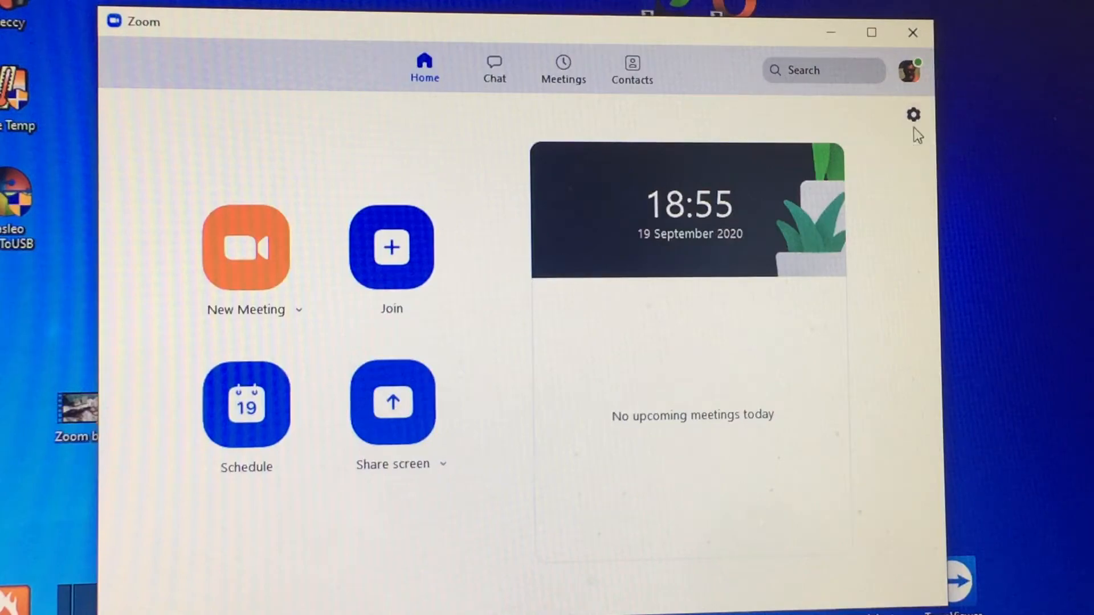
{"action": "mouse_move", "coordinate": [913, 115]}
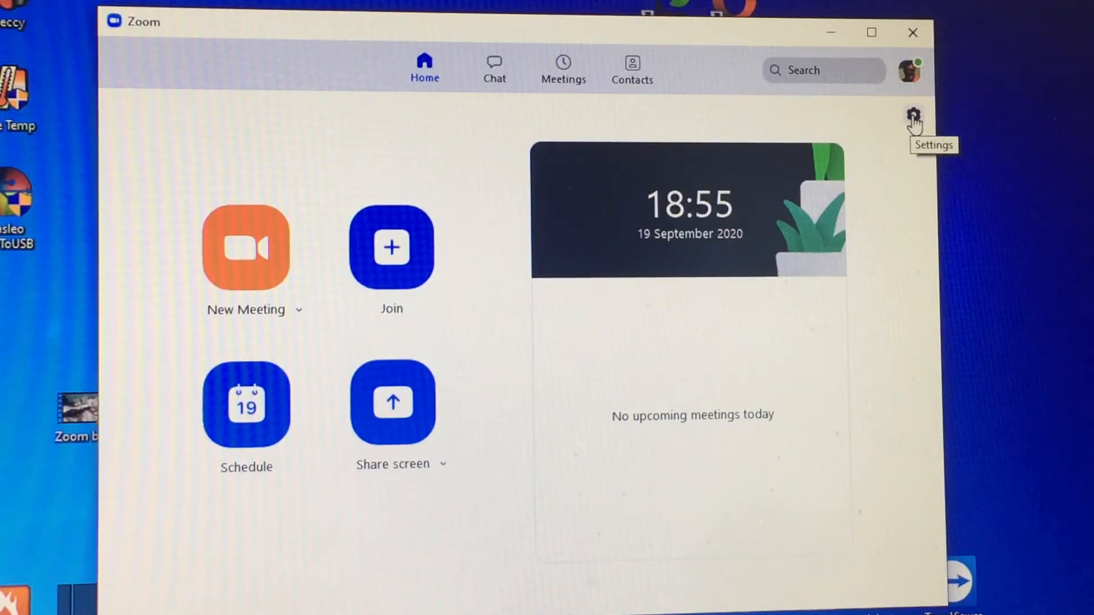
Open Zoom's settings window from the gear icon on the home screen.
{"action": "left_click", "coordinate": [913, 116]}
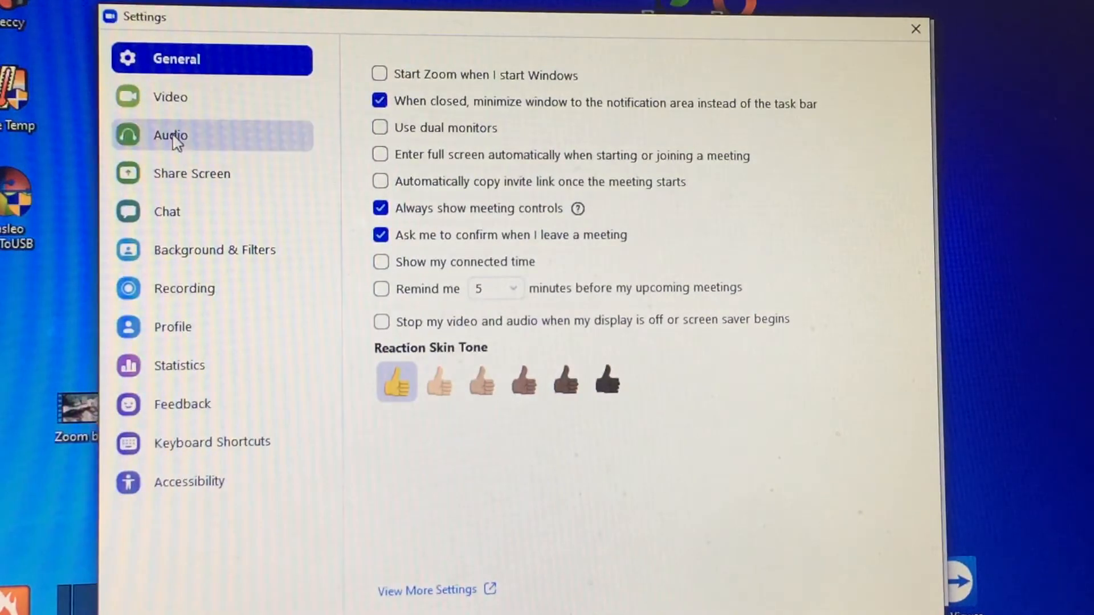
Show the Audio settings, keeping the current microphone and Low background noise suppression.
{"action": "left_click", "coordinate": [171, 136]}
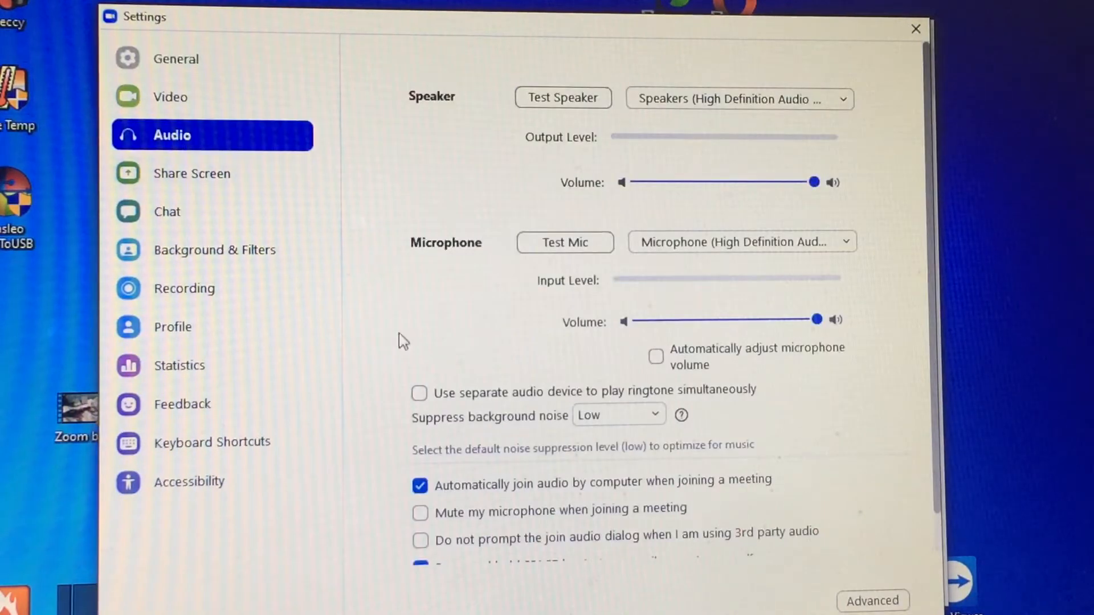
{"action": "mouse_move", "coordinate": [562, 98]}
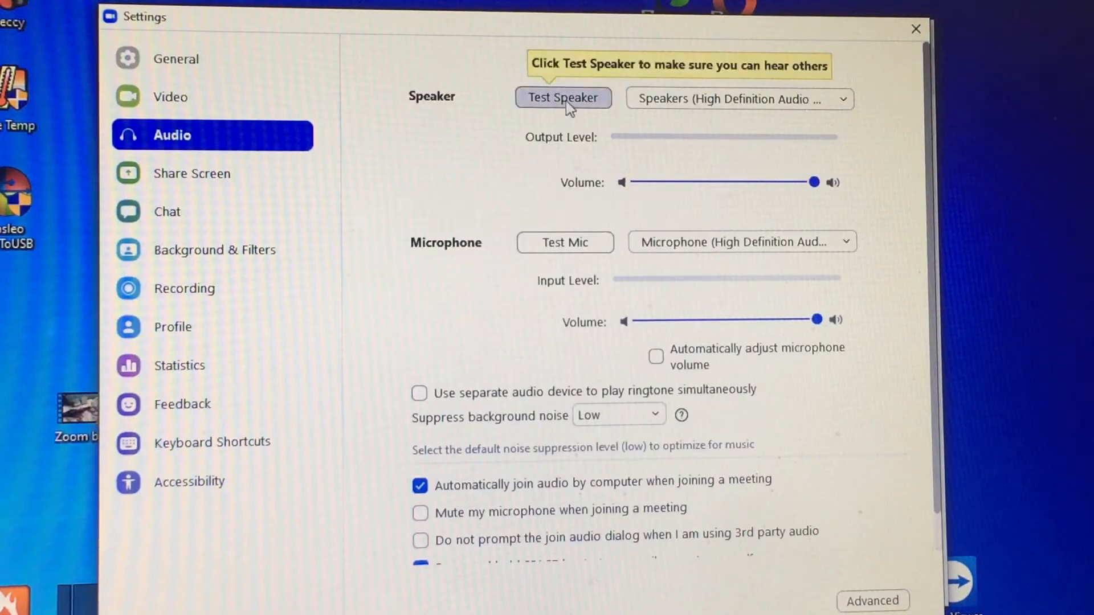
{"action": "mouse_move", "coordinate": [565, 242]}
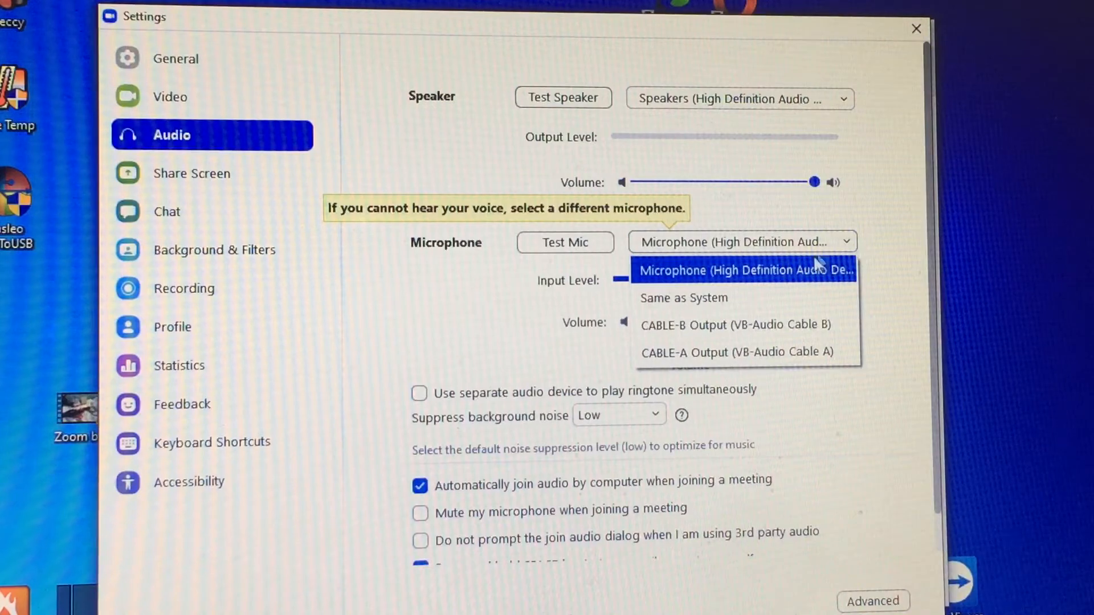
{"action": "left_click", "coordinate": [742, 270]}
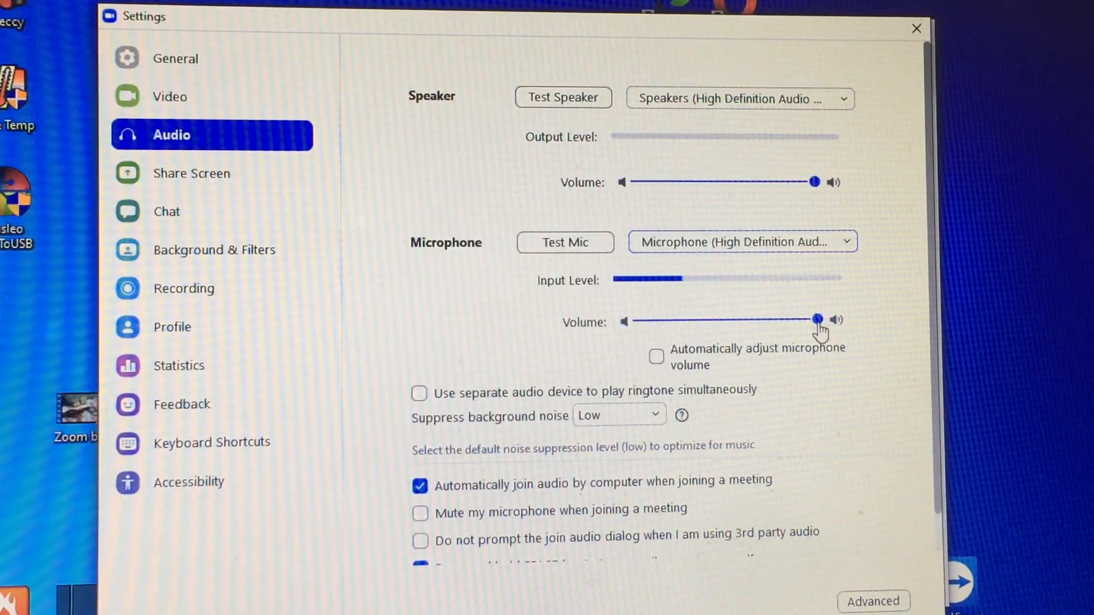
{"action": "mouse_move", "coordinate": [648, 299]}
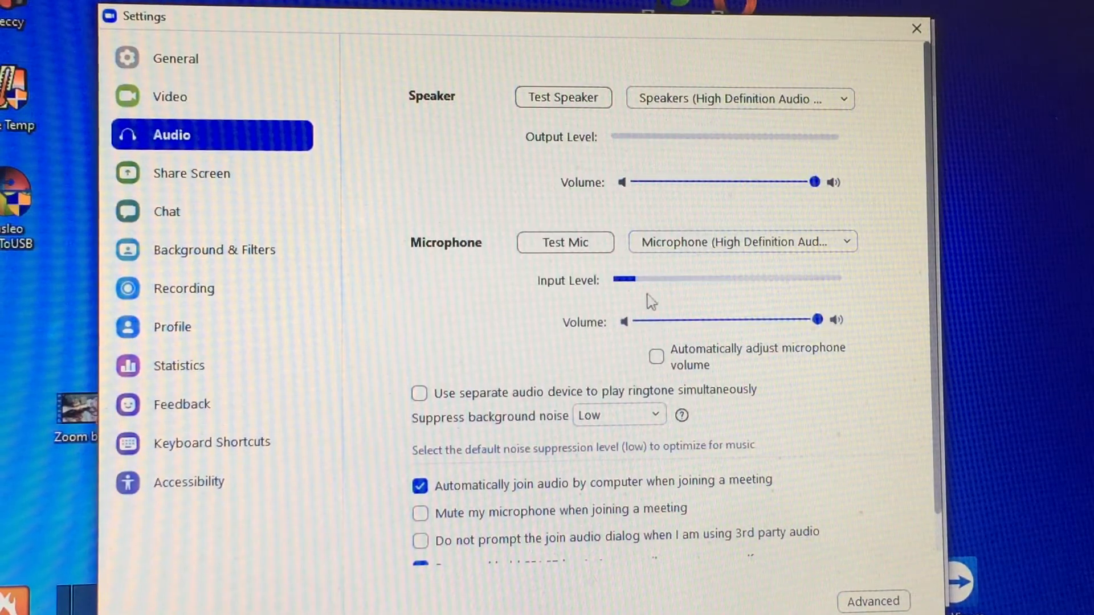
{"action": "mouse_move", "coordinate": [763, 293]}
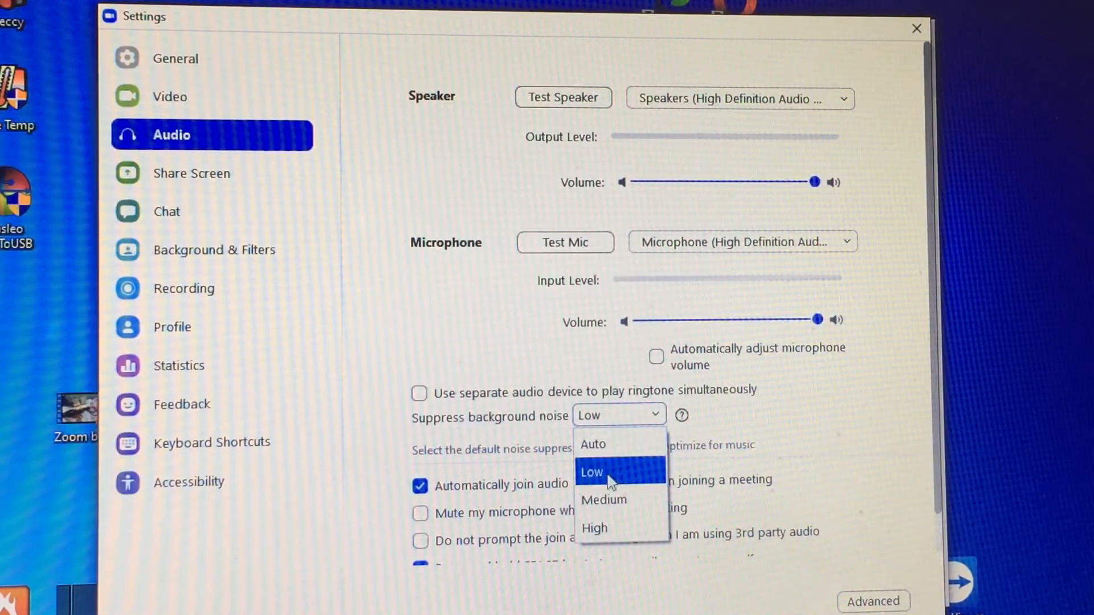
{"action": "left_click", "coordinate": [591, 472]}
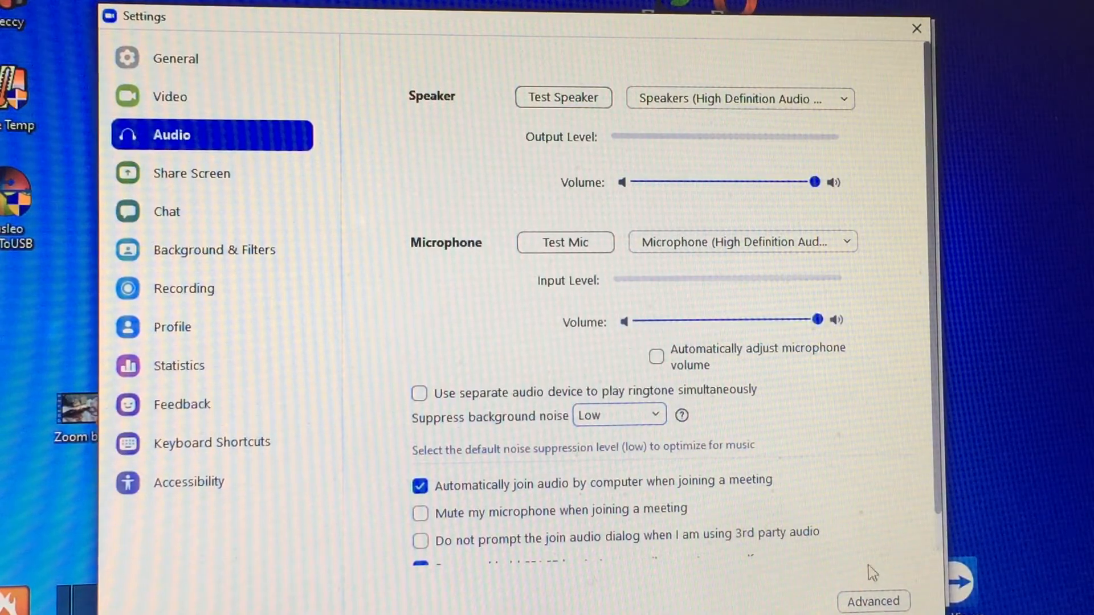
In Advanced audio, keep in-meeting Original Sound enabled with echo cancellation disabled and hi-fi music mode.
{"action": "left_click", "coordinate": [873, 601]}
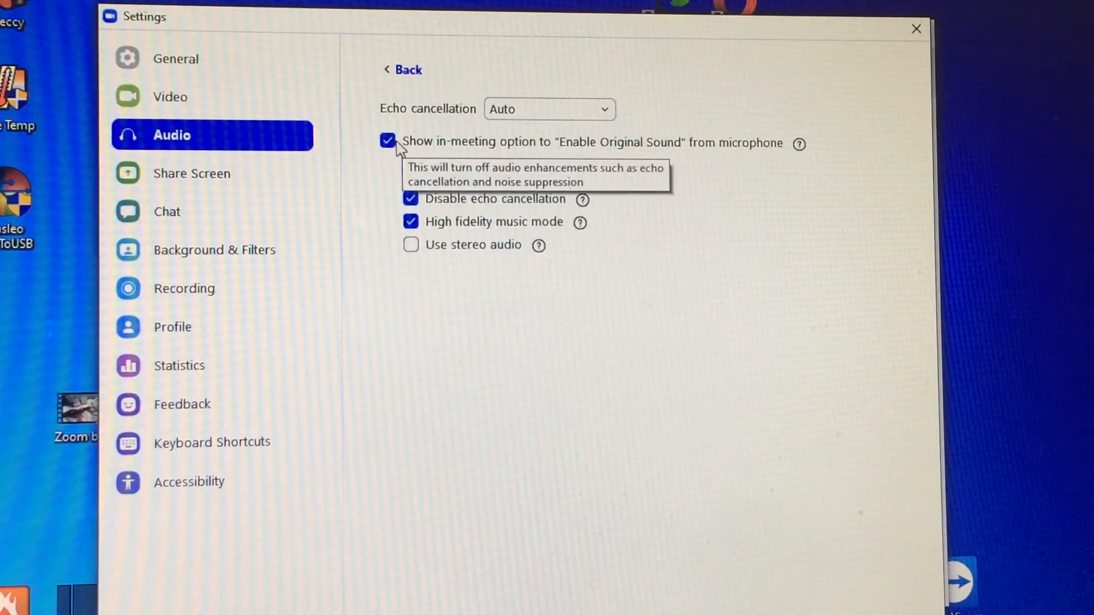
{"action": "left_click", "coordinate": [388, 141]}
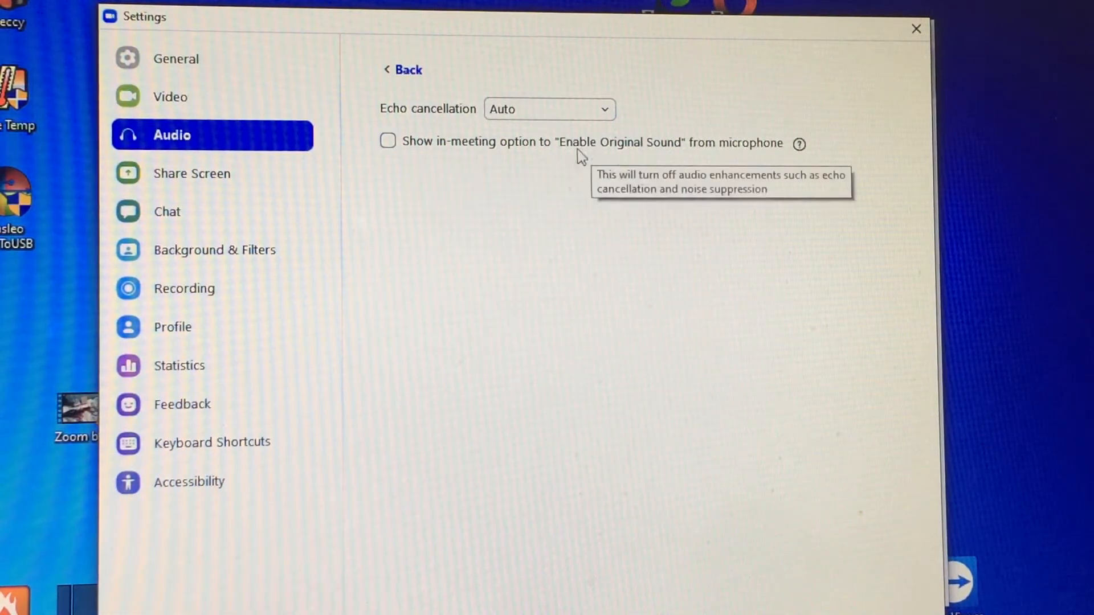
{"action": "mouse_move", "coordinate": [433, 175]}
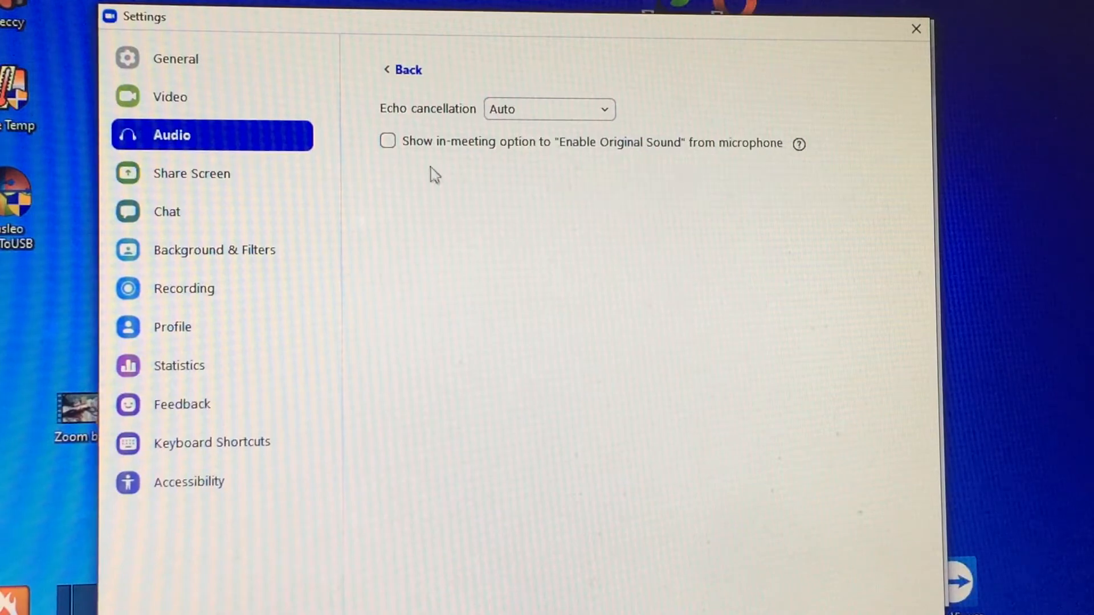
{"action": "left_click", "coordinate": [387, 141]}
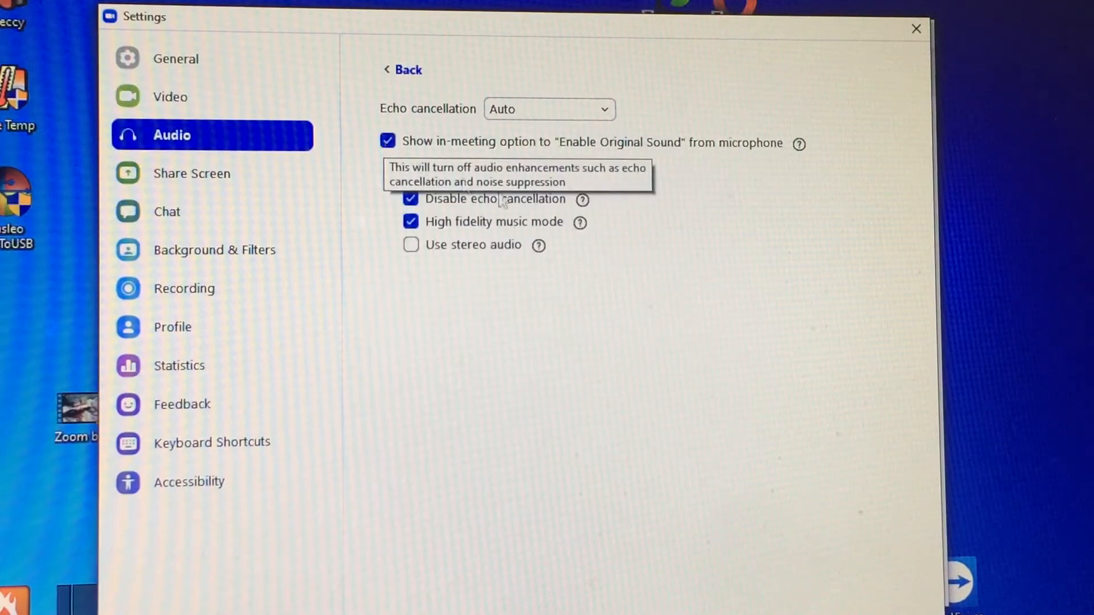
{"action": "mouse_move", "coordinate": [460, 245]}
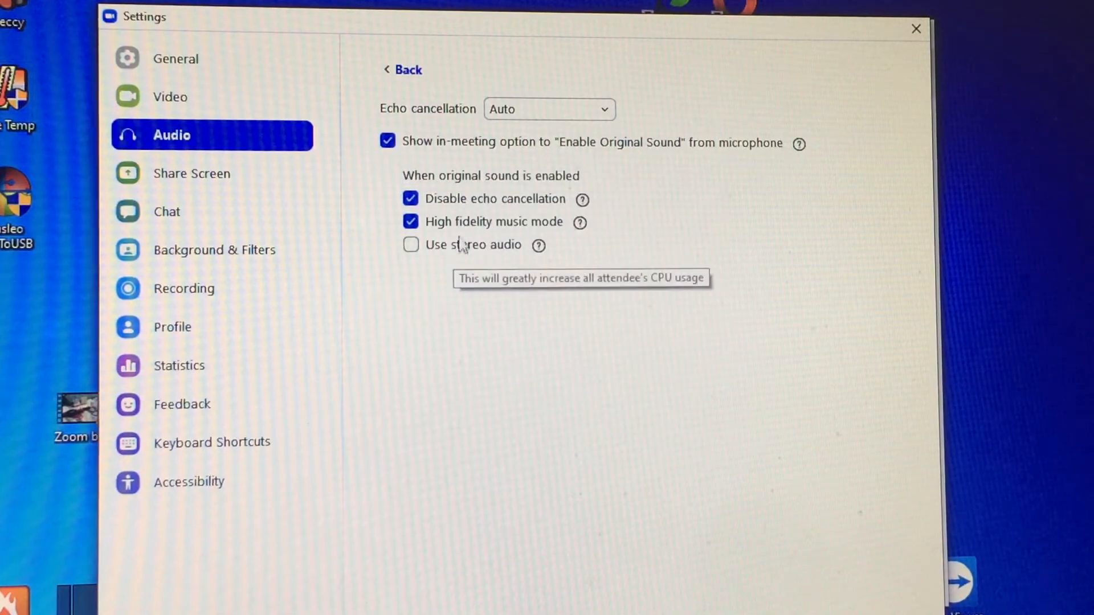
{"action": "mouse_move", "coordinate": [489, 210]}
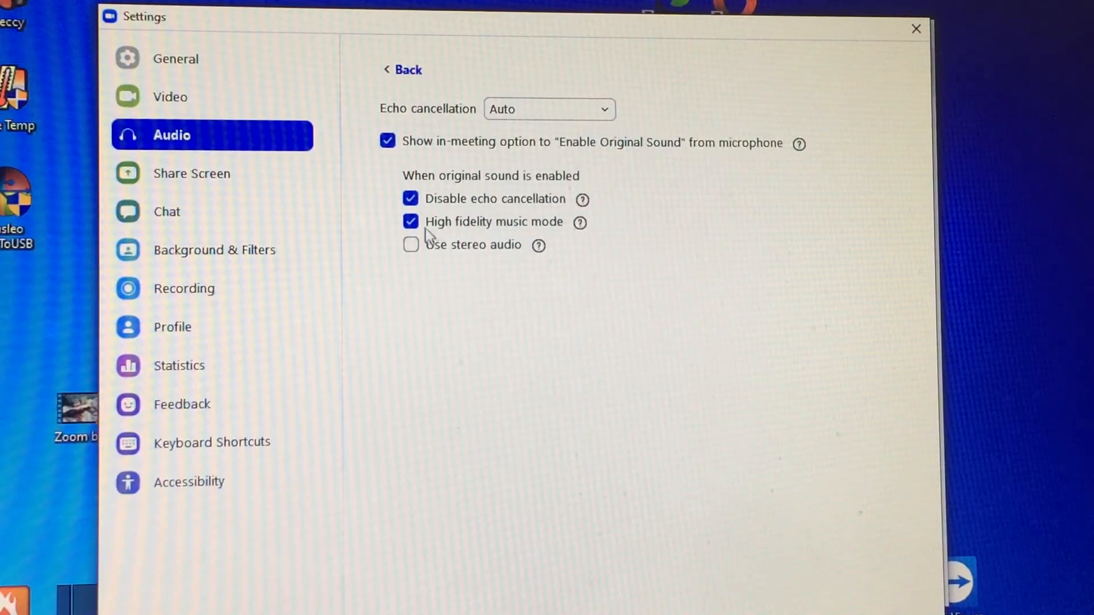
{"action": "mouse_move", "coordinate": [450, 230]}
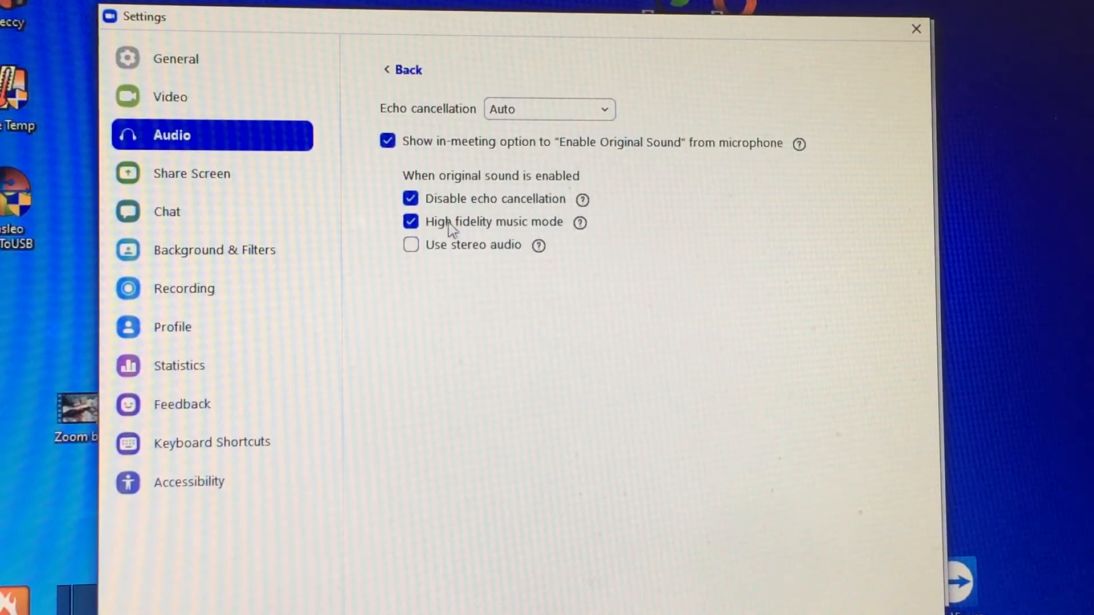
{"action": "mouse_move", "coordinate": [474, 230]}
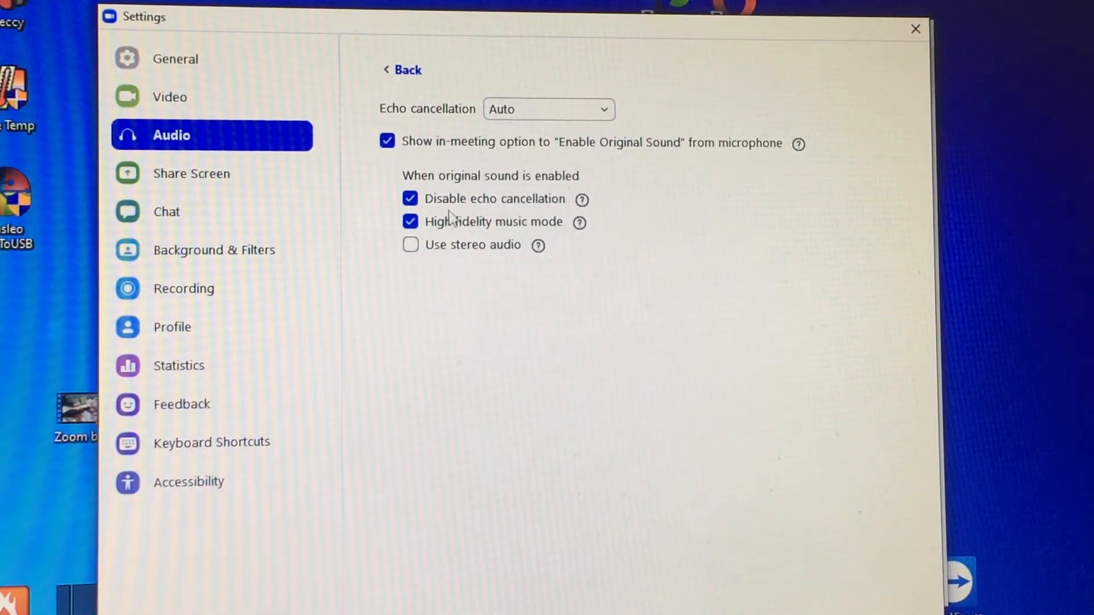
{"action": "mouse_move", "coordinate": [520, 244]}
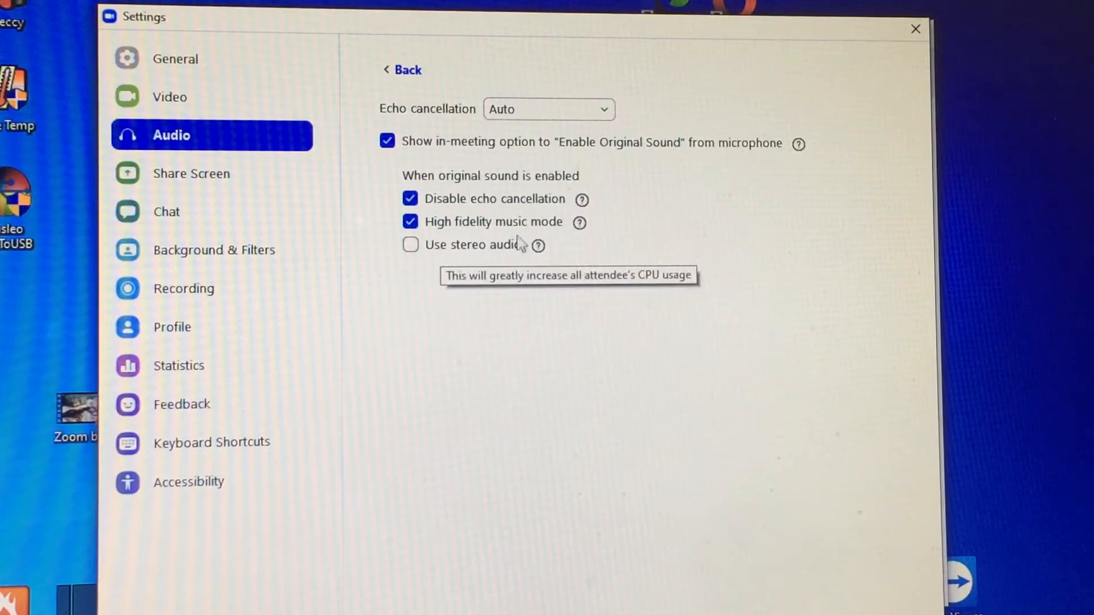
{"action": "mouse_move", "coordinate": [562, 235]}
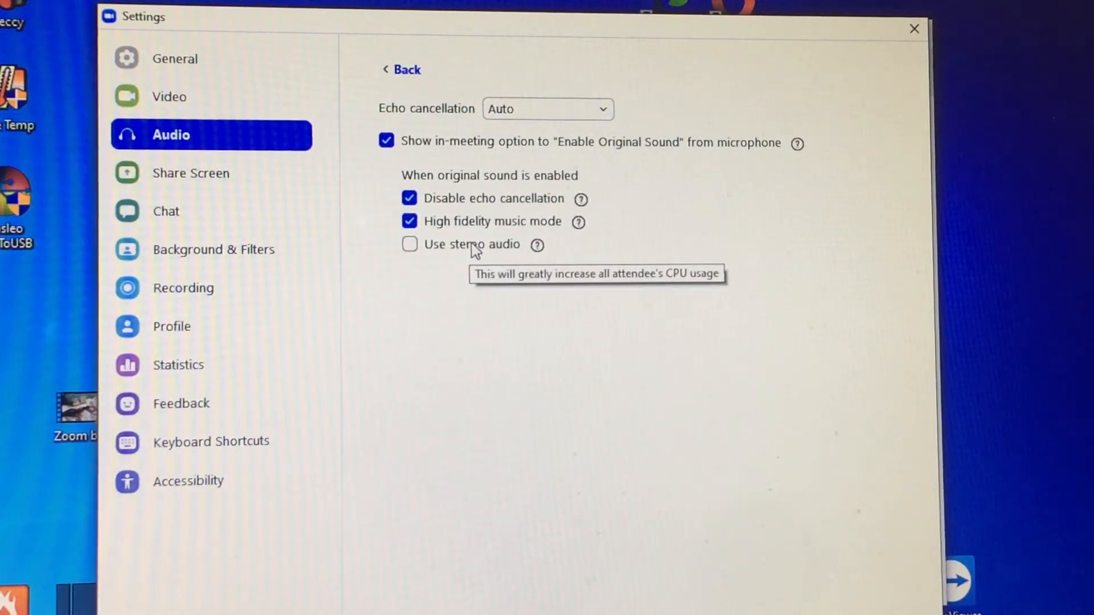
{"action": "mouse_move", "coordinate": [496, 262]}
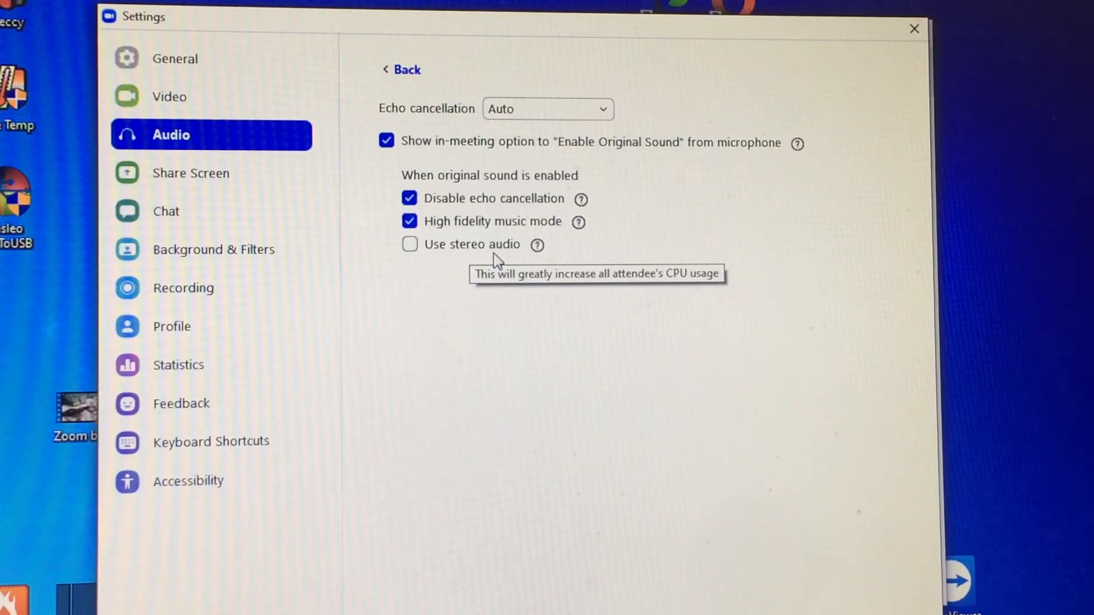
{"action": "mouse_move", "coordinate": [479, 269]}
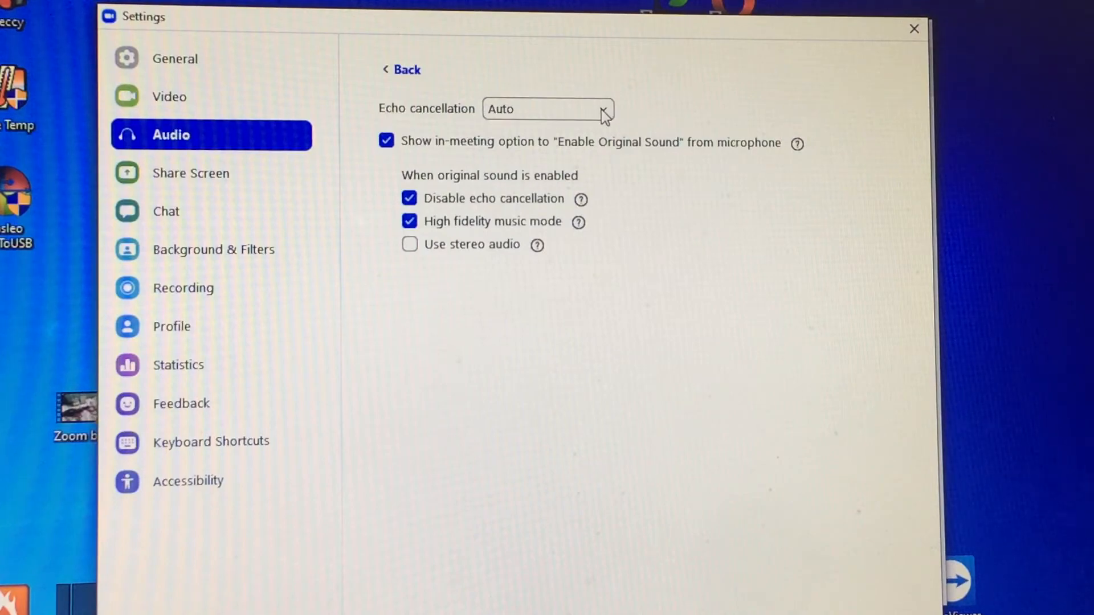
{"action": "mouse_move", "coordinate": [668, 351]}
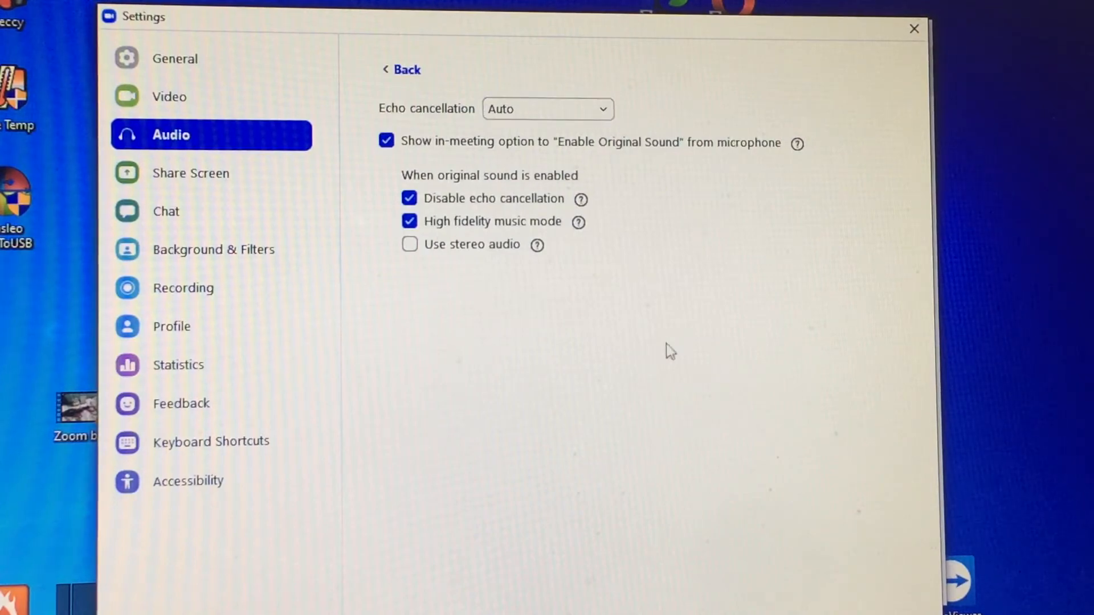
Close Settings and start a New Meeting with computer audio.
{"action": "left_click", "coordinate": [913, 28]}
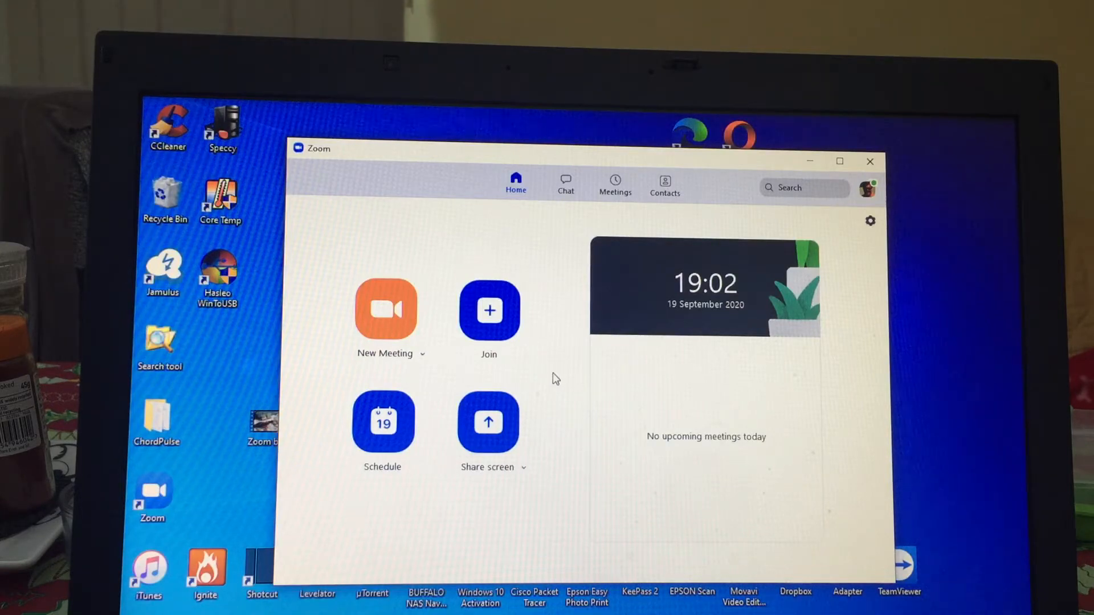
{"action": "mouse_move", "coordinate": [334, 349]}
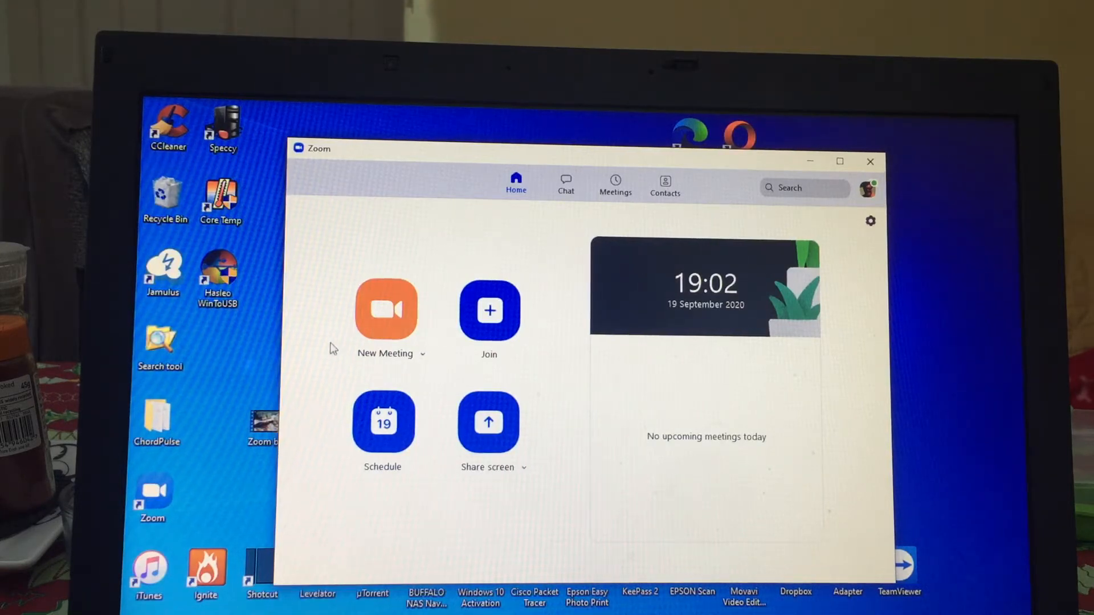
{"action": "left_click", "coordinate": [387, 309]}
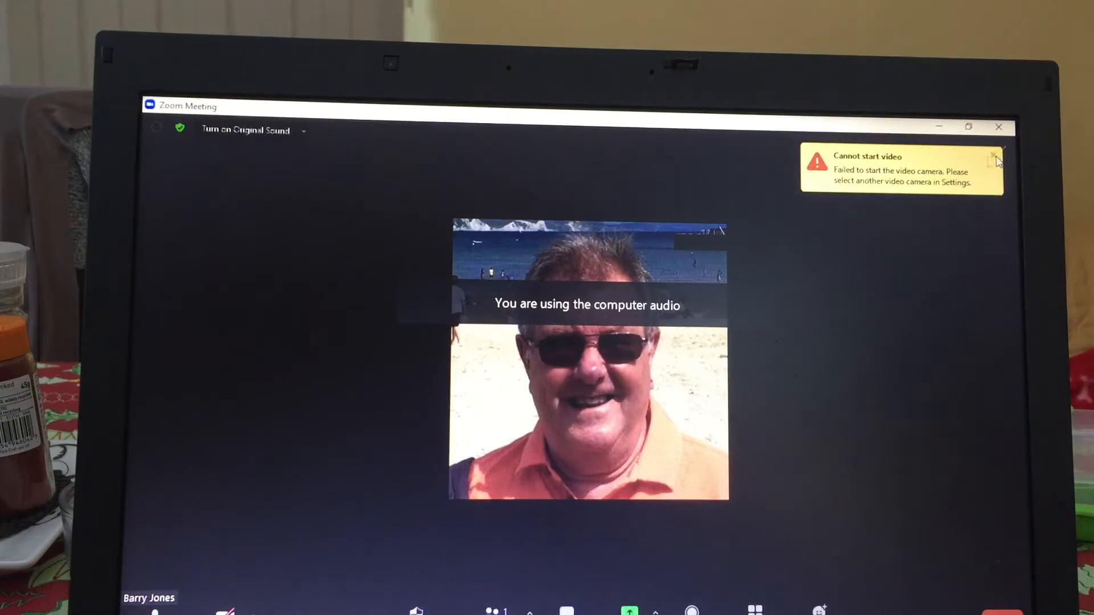
Dismiss the 'Cannot start video' warning and toggle Original Sound on, then off.
{"action": "left_click", "coordinate": [996, 155]}
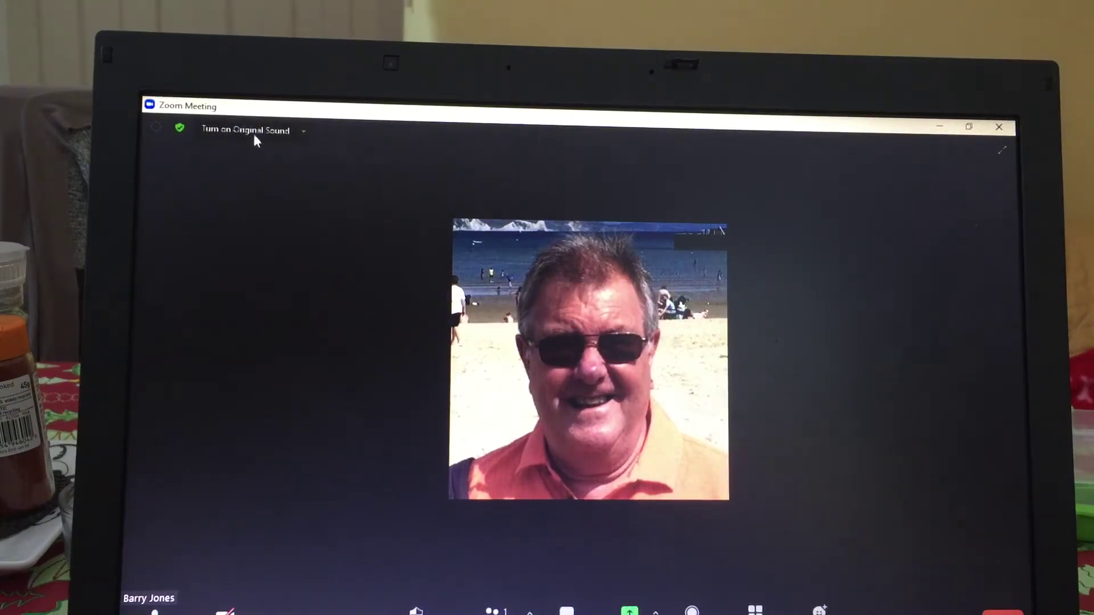
{"action": "left_click", "coordinate": [244, 130]}
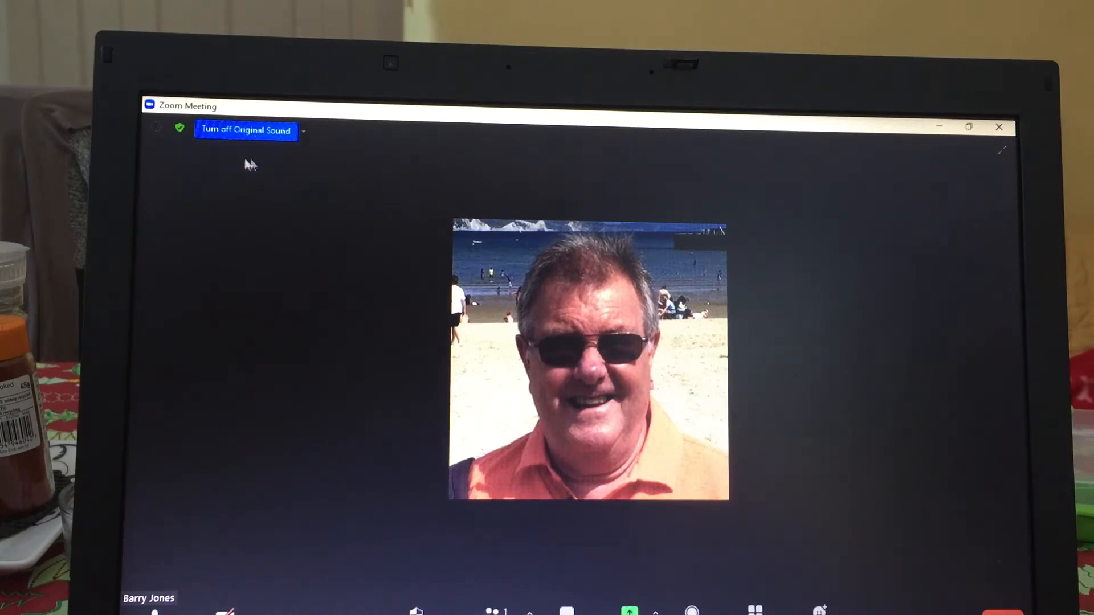
{"action": "left_click", "coordinate": [245, 130]}
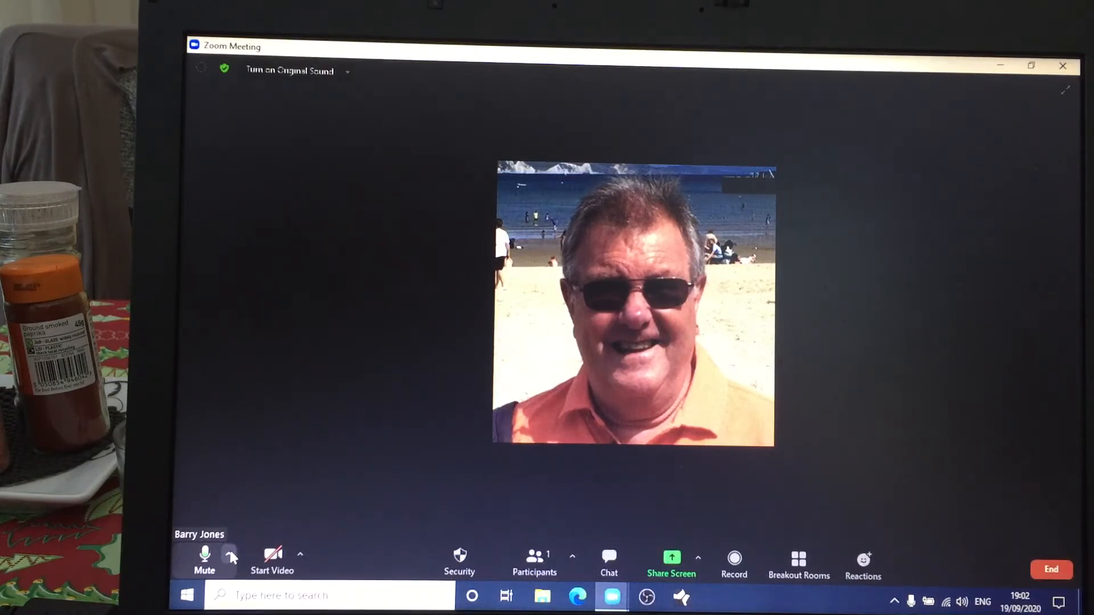
Open Audio Settings from the menu beside the Mute button in the meeting.
{"action": "left_click", "coordinate": [231, 555]}
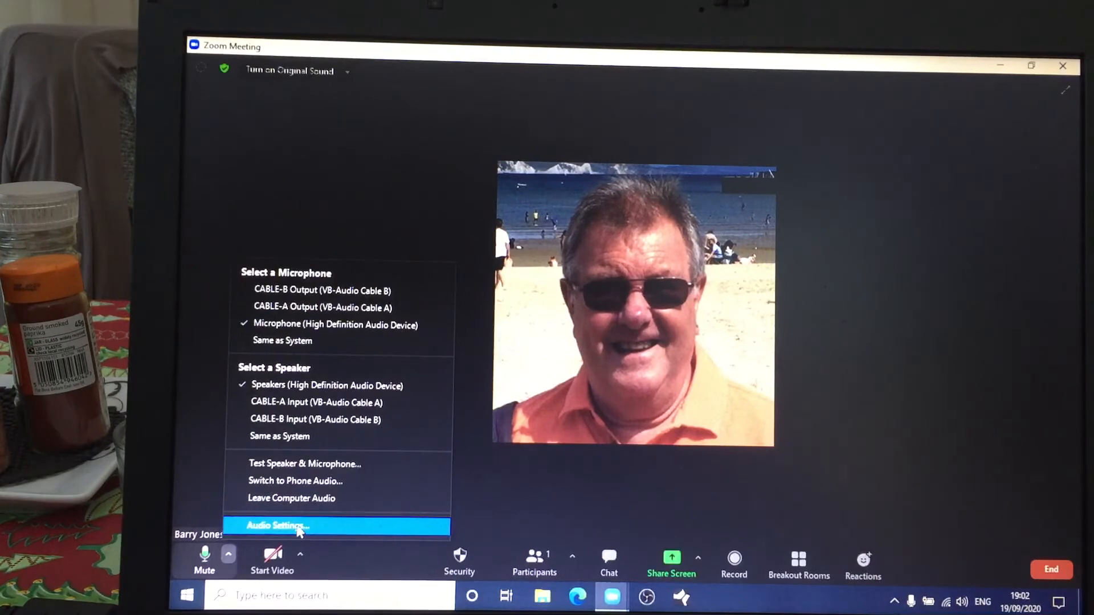
{"action": "left_click", "coordinate": [277, 525]}
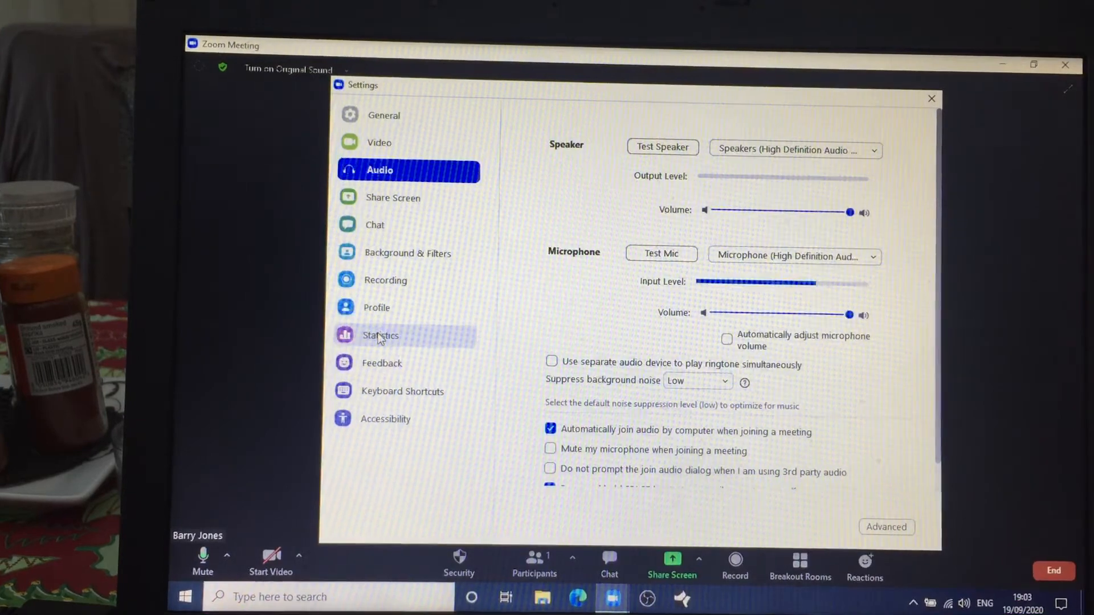
Show the Statistics Overall tab with CPU, memory, WiFi network and data center details.
{"action": "left_click", "coordinate": [381, 335]}
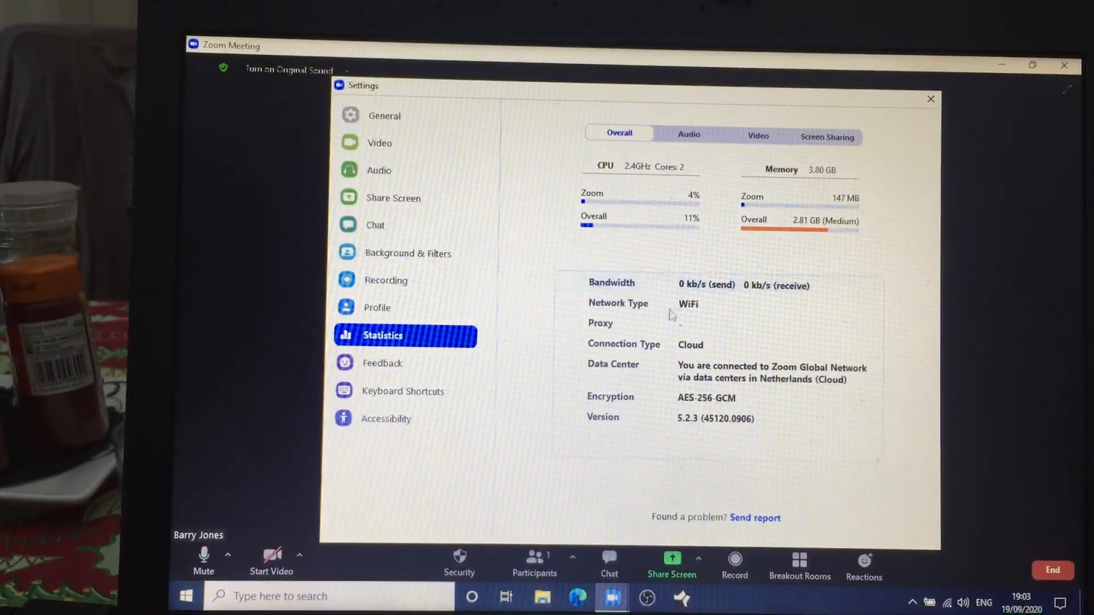
{"action": "mouse_move", "coordinate": [818, 287]}
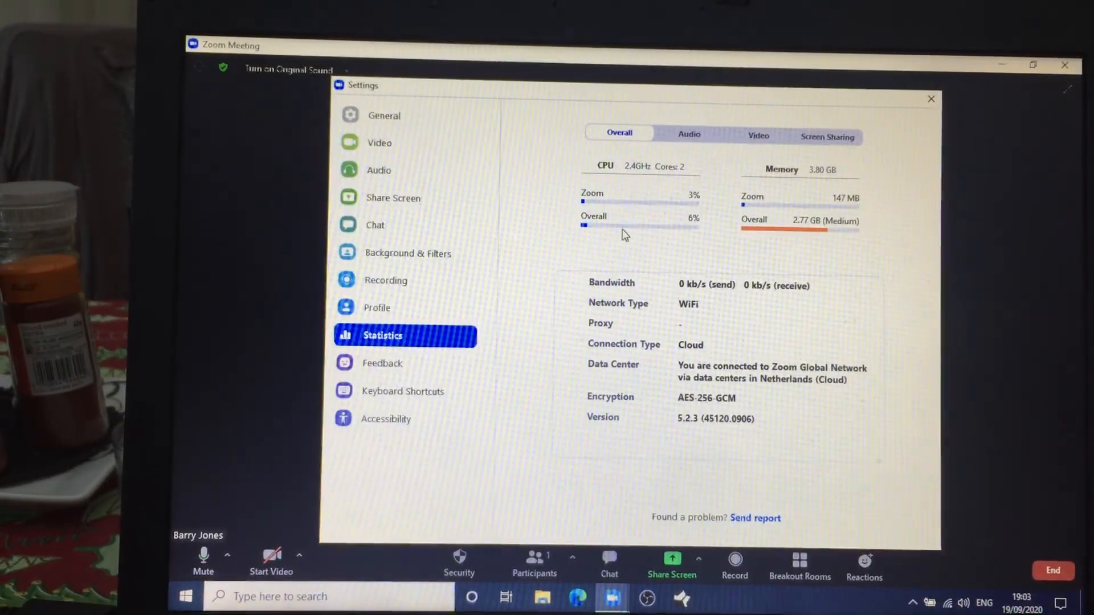
{"action": "mouse_move", "coordinate": [627, 234]}
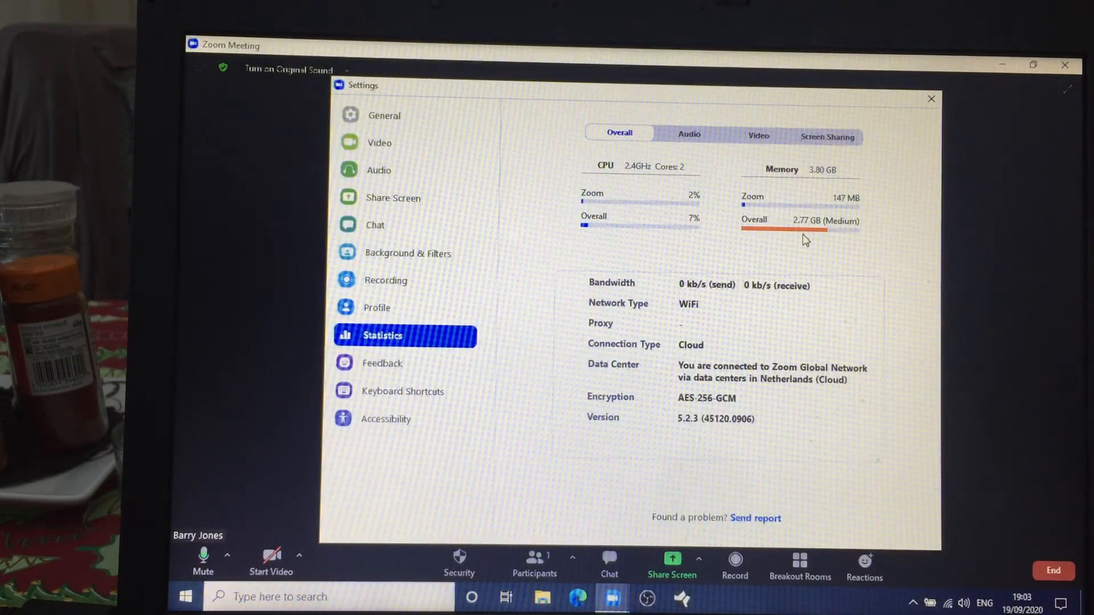
{"action": "mouse_move", "coordinate": [868, 506]}
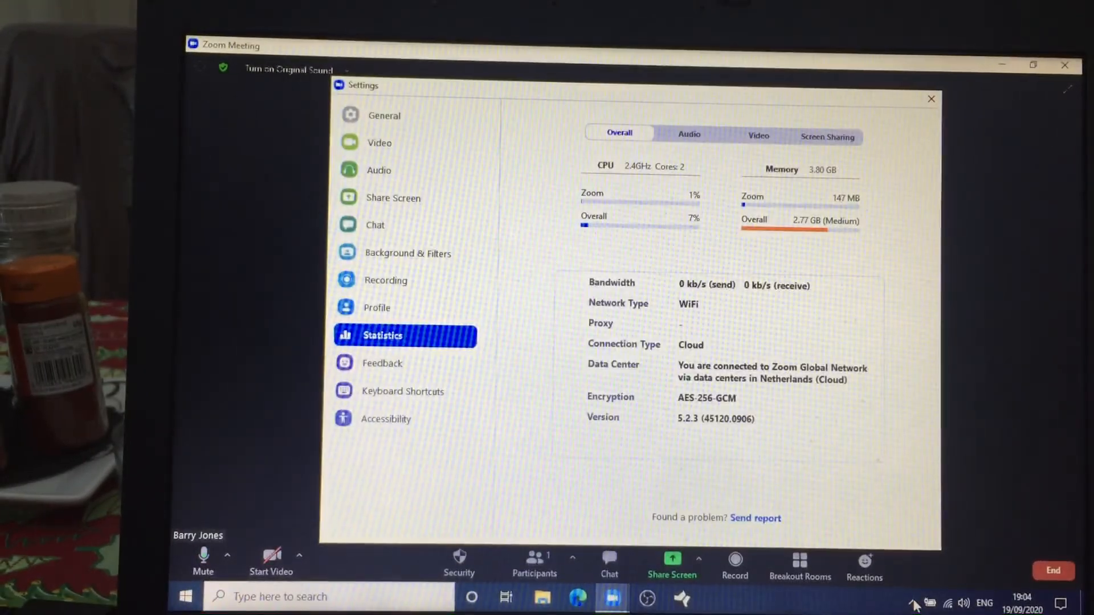
Expand the Windows taskbar notification area to list hidden background apps.
{"action": "left_click", "coordinate": [912, 603]}
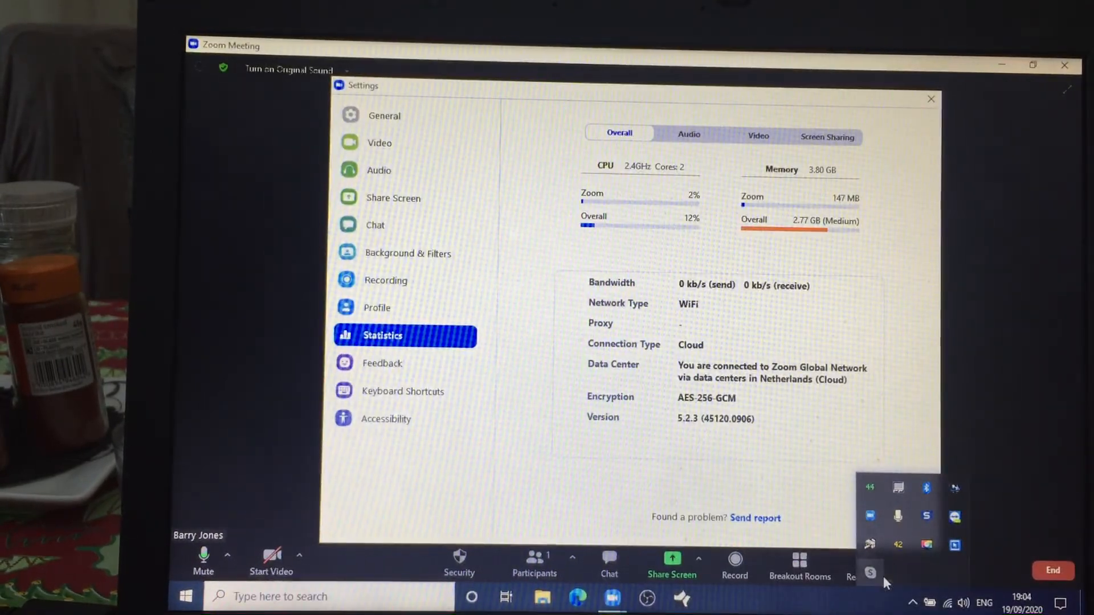
{"action": "mouse_move", "coordinate": [926, 487]}
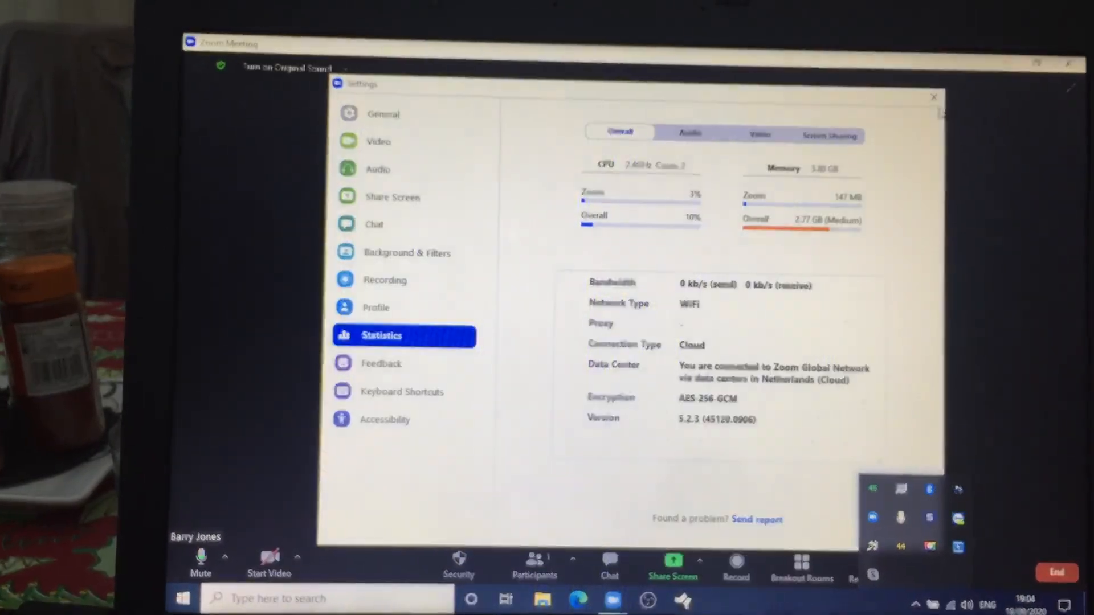
{"action": "mouse_move", "coordinate": [933, 99]}
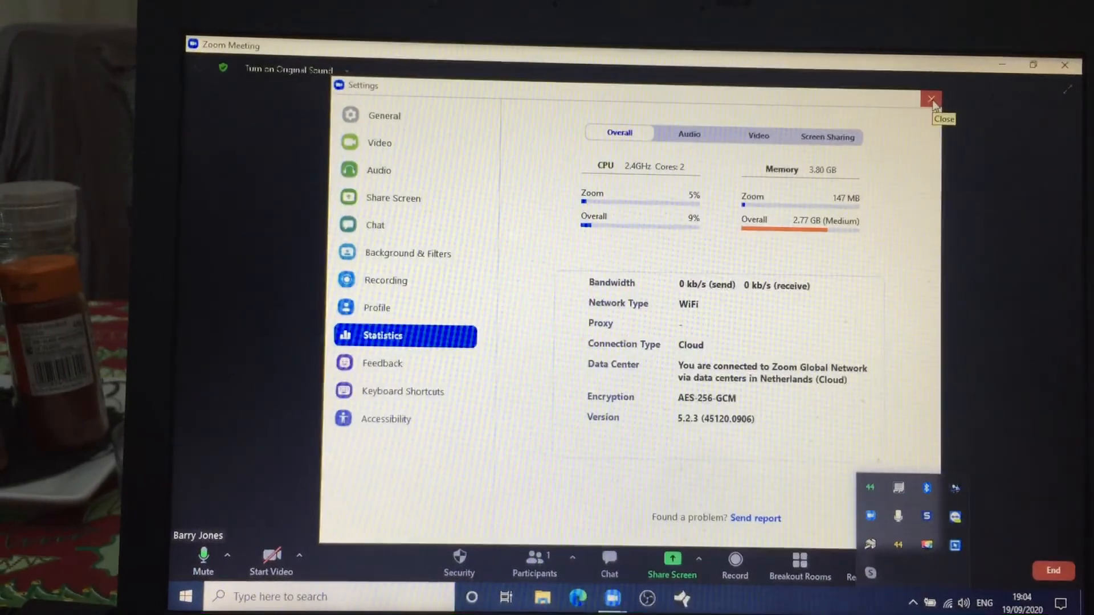